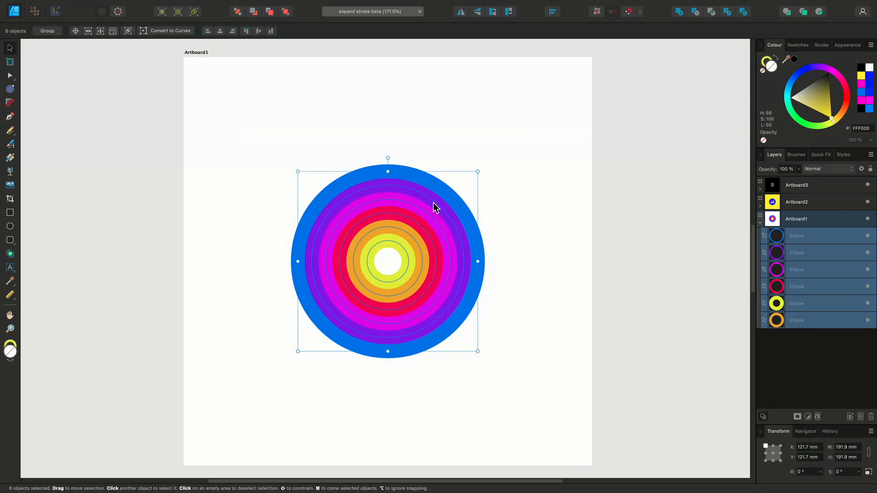
- Test-resize the concentric rings larger and back to their original size
left_click_drag(477, 172, 547, 93)
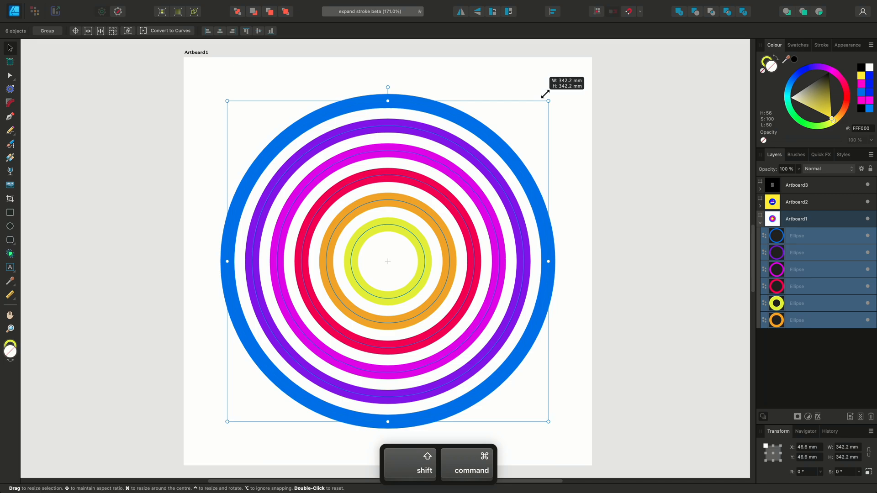
left_click_drag(547, 94, 475, 170)
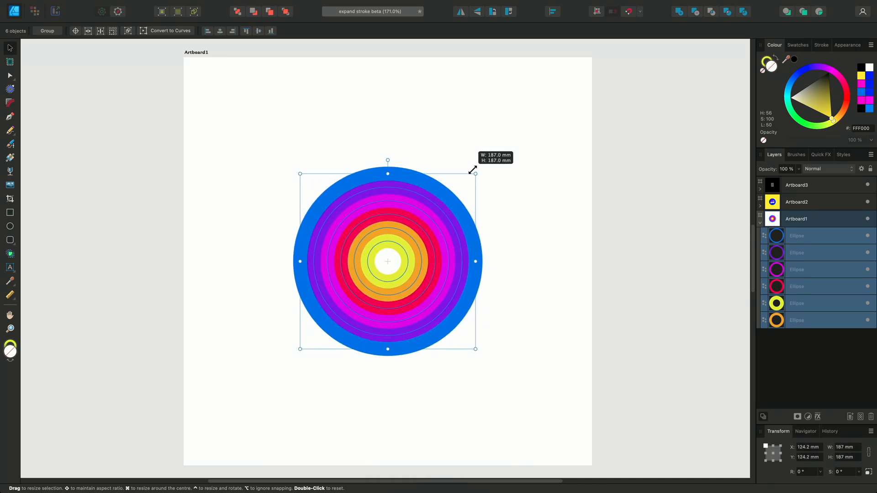
left_click_drag(474, 172, 544, 105)
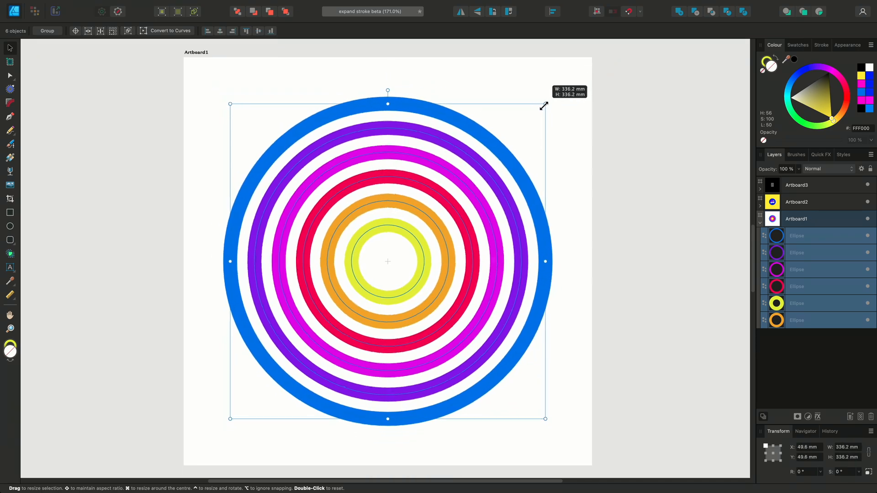
left_click_drag(544, 105, 478, 170)
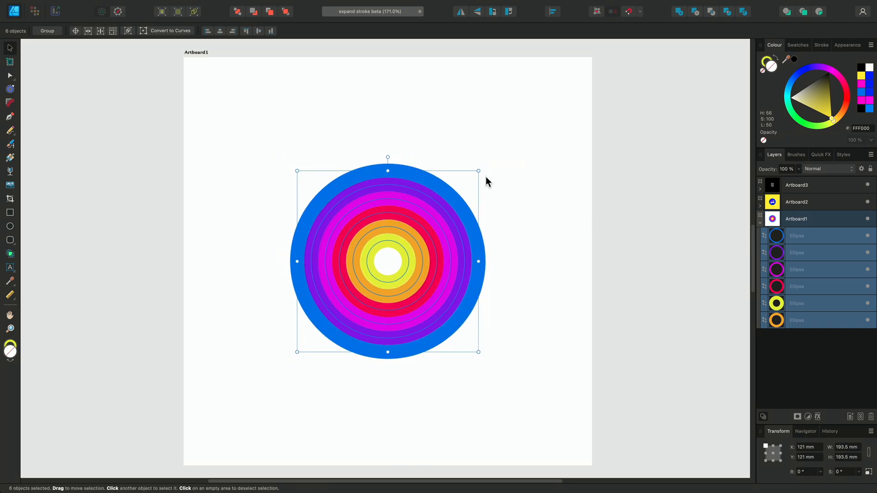
mouse_move(676, 126)
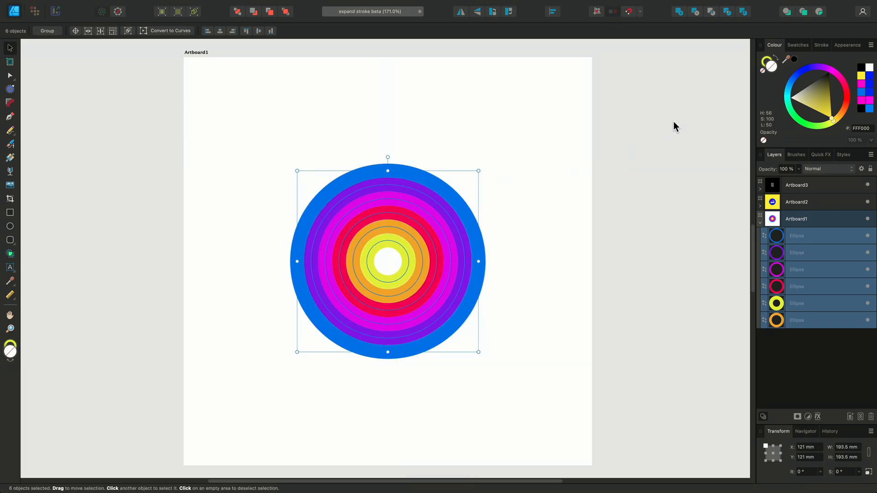
- Enable Scale with object for strokes and resize the rings to about 216 mm
left_click(820, 45)
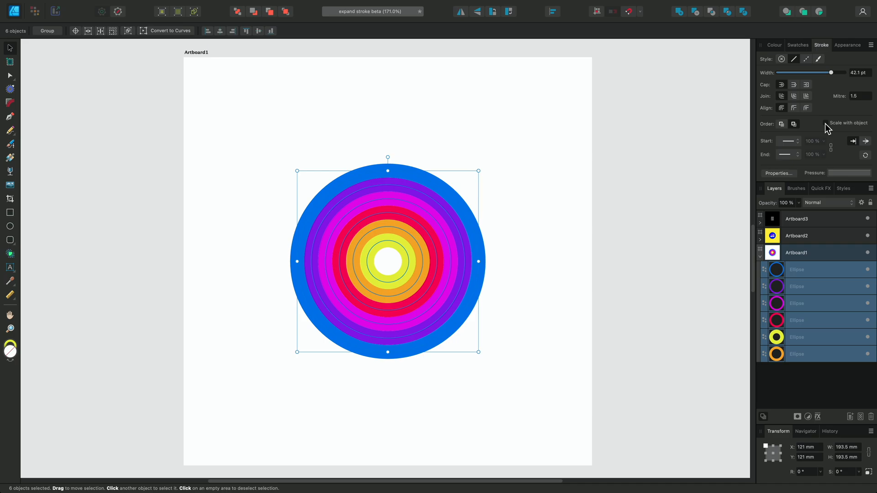
left_click(825, 123)
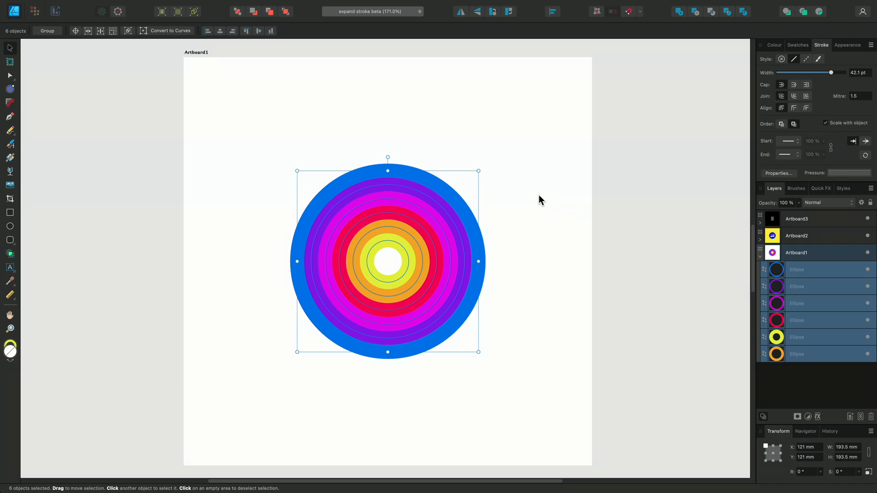
left_click_drag(478, 170, 491, 158)
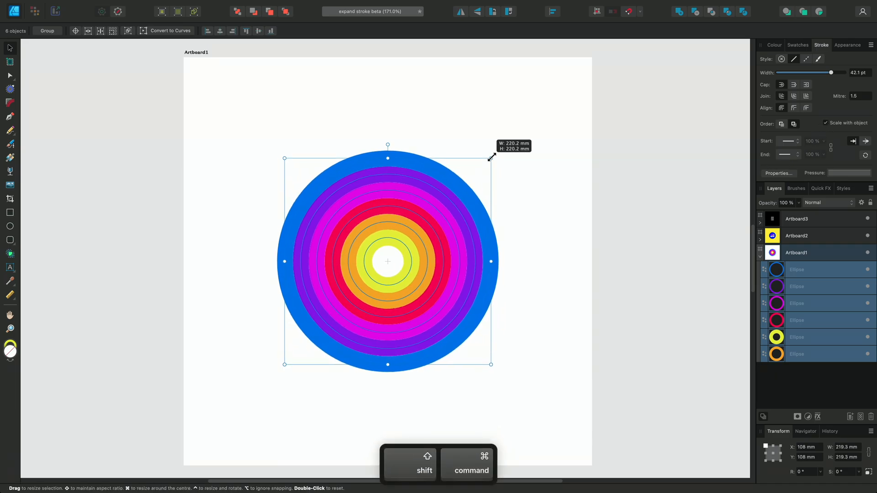
left_click_drag(491, 159, 479, 169)
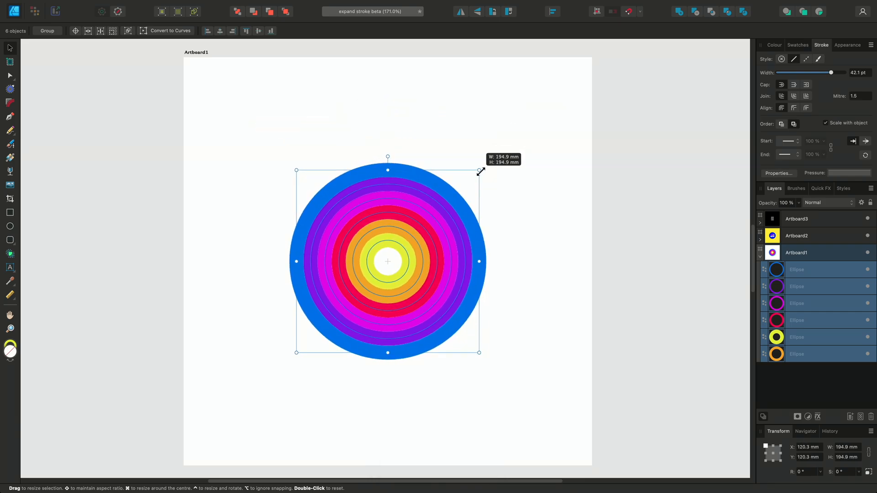
left_click_drag(479, 171, 488, 160)
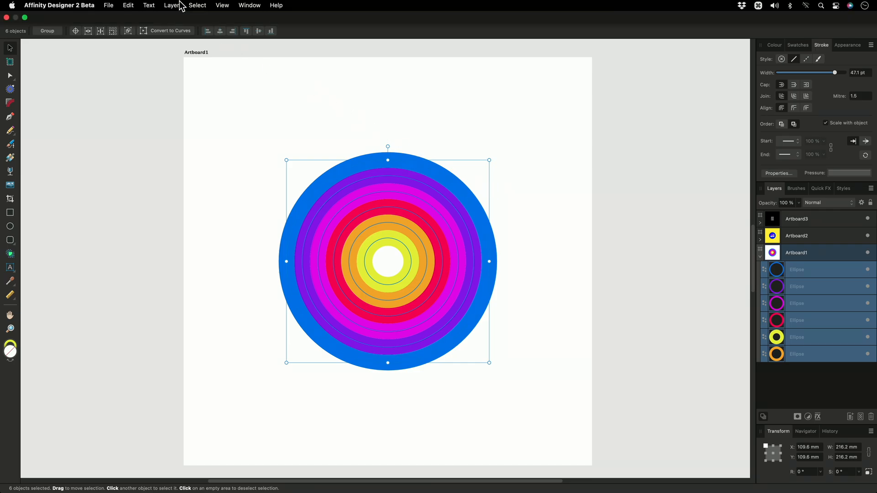
- Expand the six ring strokes into filled curves and enlarge them across the artboard
left_click(172, 5)
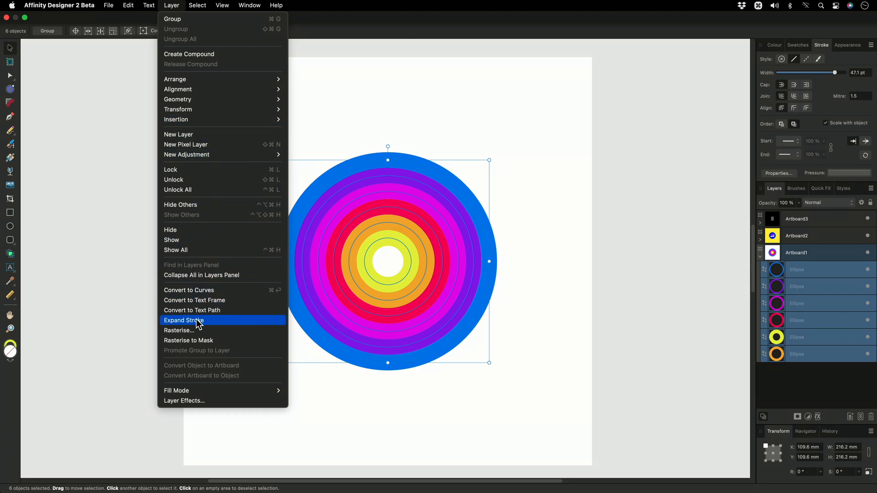
left_click(184, 320)
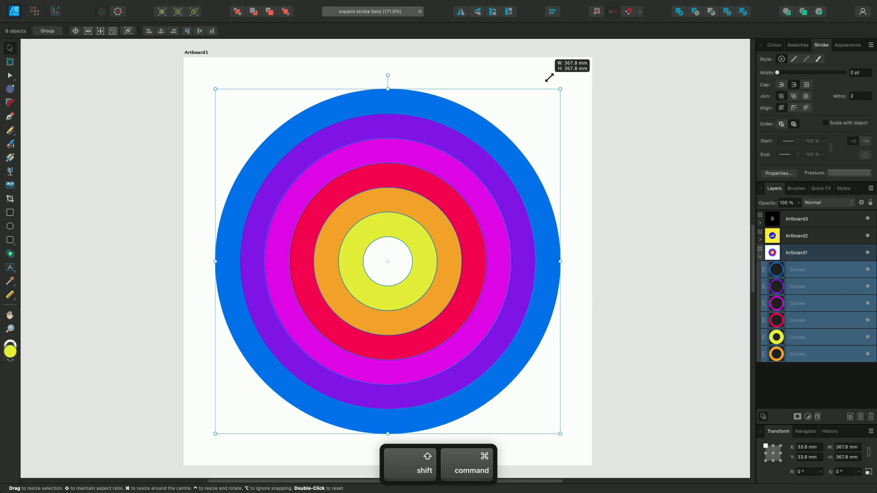
left_click_drag(560, 90, 521, 129)
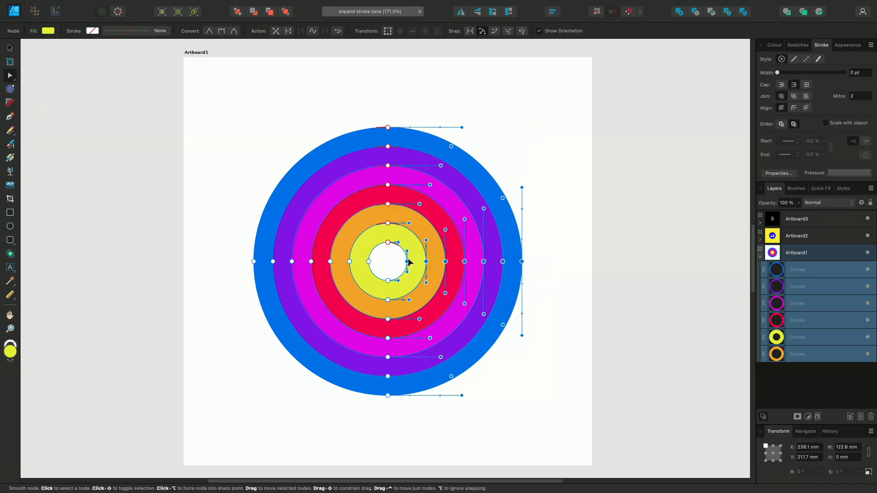
- Try and undo a node distortion, then give the expanded rings a 15 pt black outline
left_click_drag(408, 263, 412, 268)
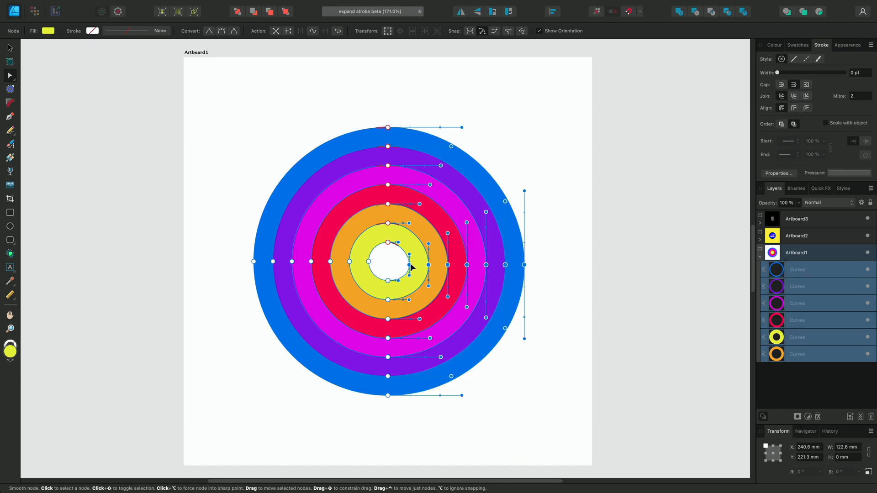
key("cmd+z")
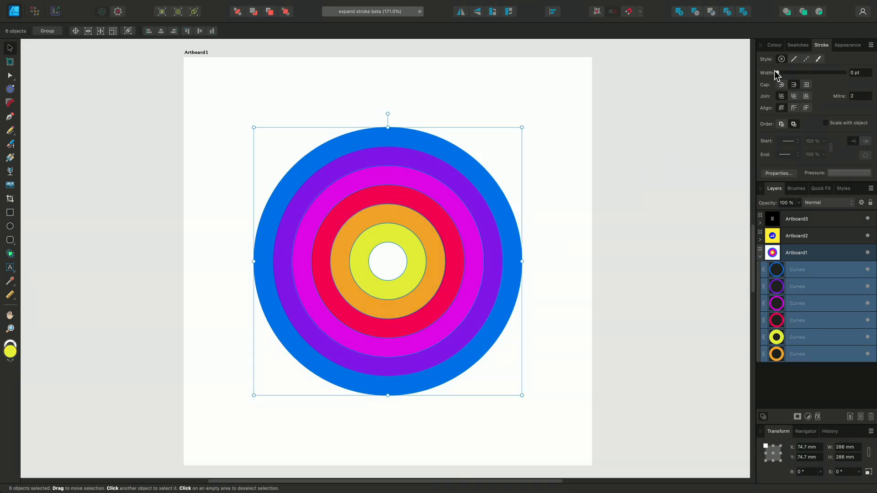
left_click_drag(774, 73, 811, 73)
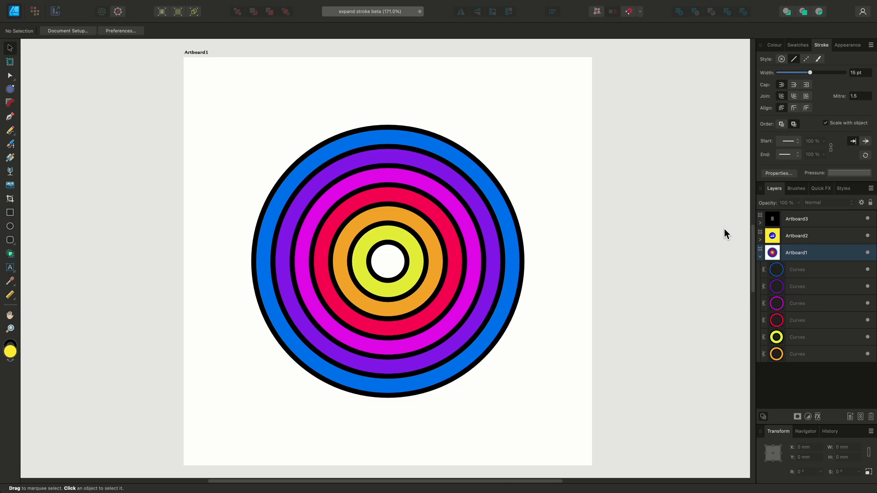
- Set the 33⅓ RPM badge outlines to 6 pt, expand them into curves, and deselect
left_click(797, 236)
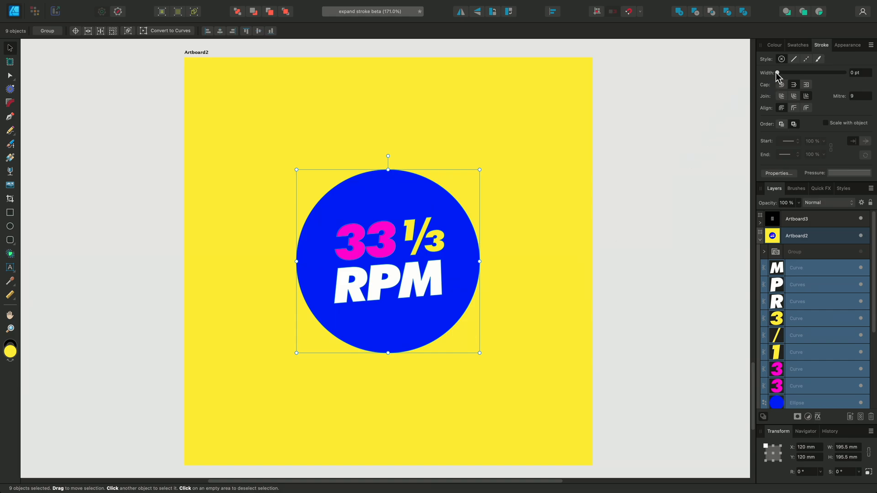
left_click_drag(778, 73, 800, 72)
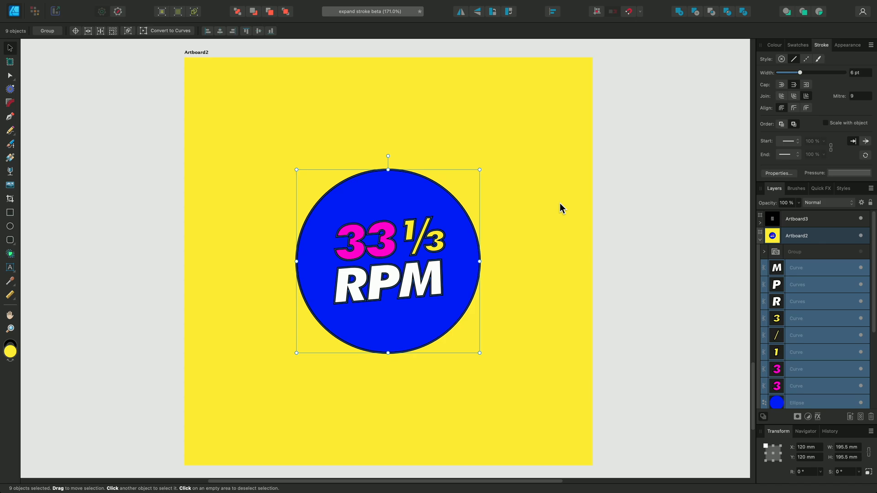
left_click(171, 6)
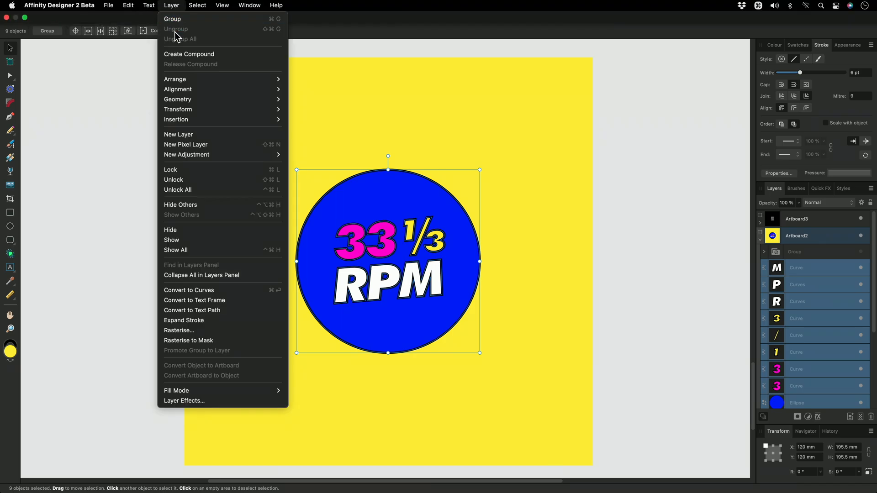
left_click(184, 320)
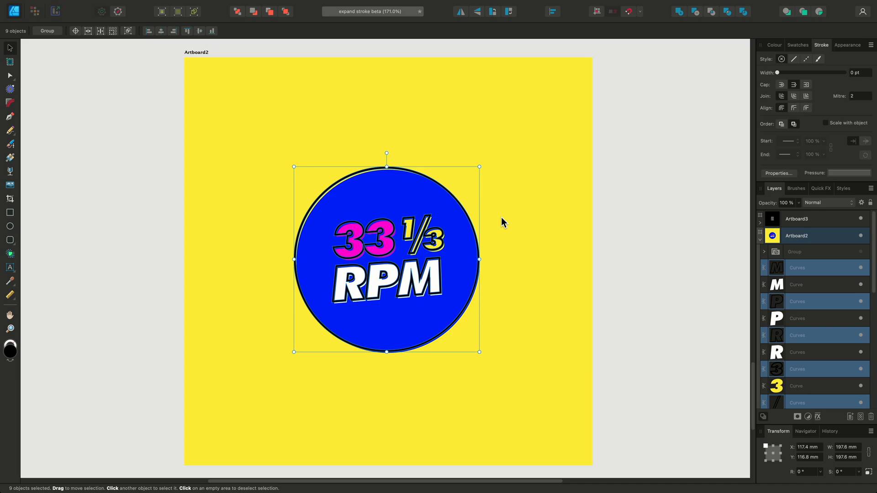
left_click(528, 233)
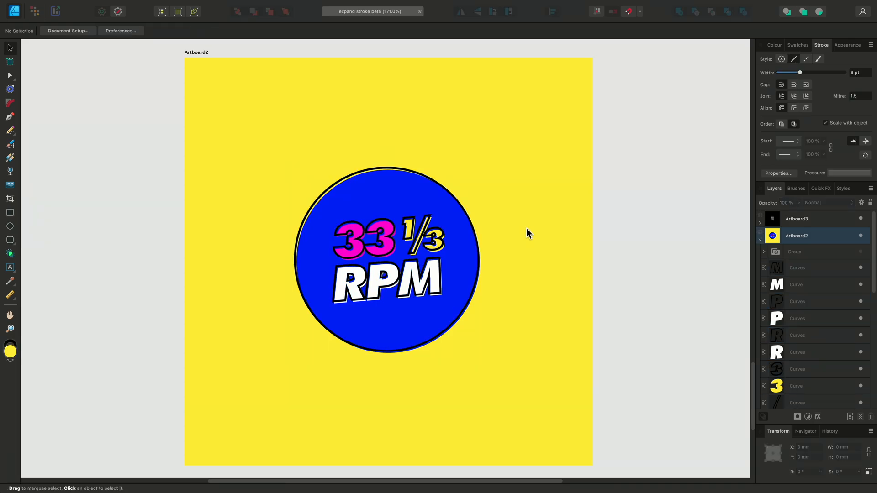
left_click(797, 219)
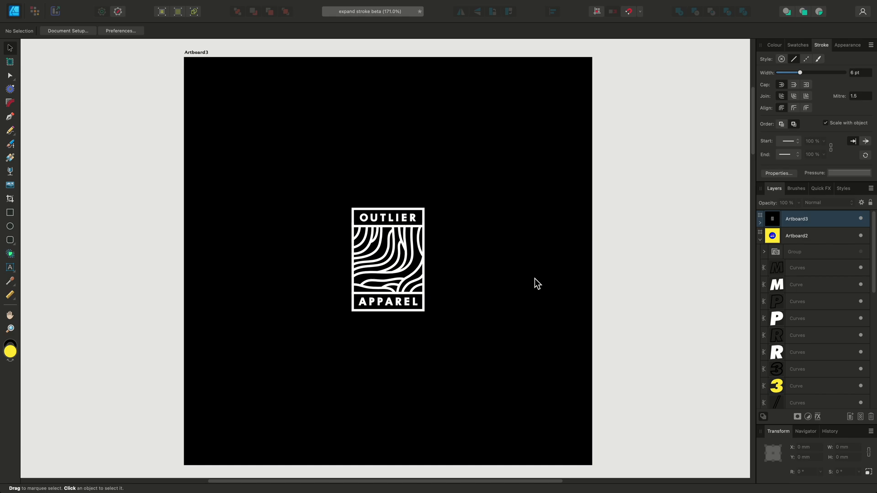
mouse_move(501, 241)
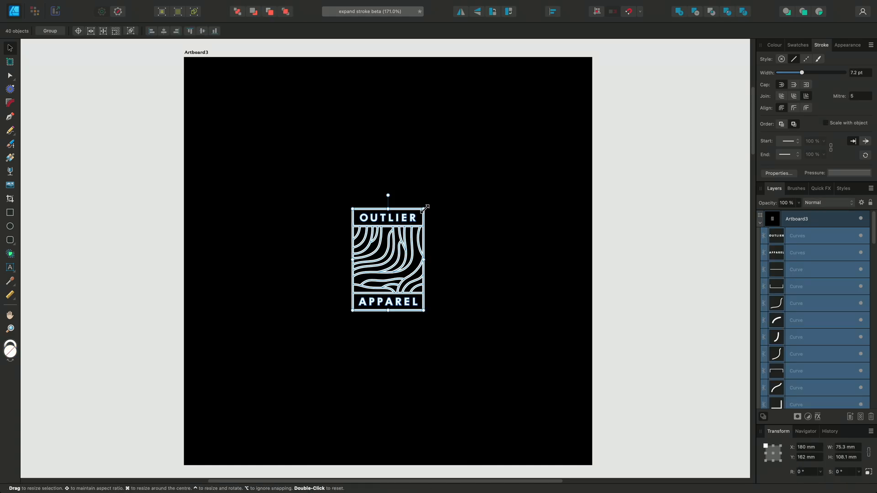
left_click_drag(427, 207, 493, 112)
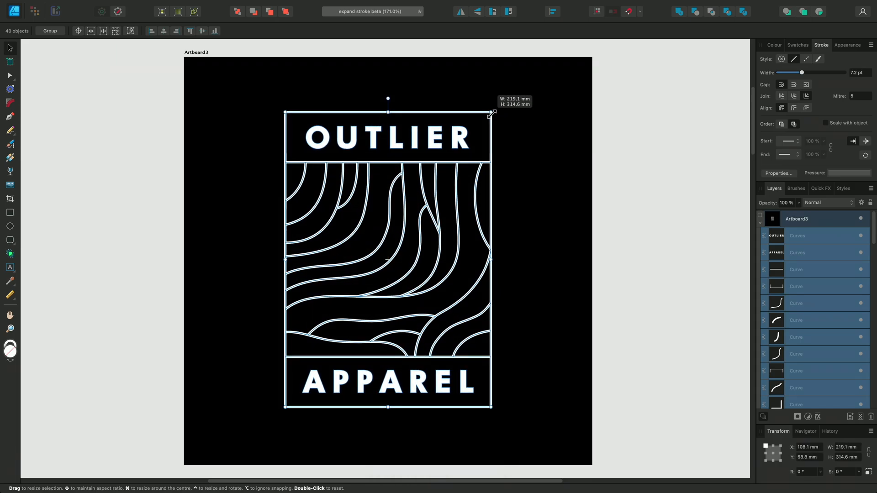
left_click_drag(491, 114, 424, 238)
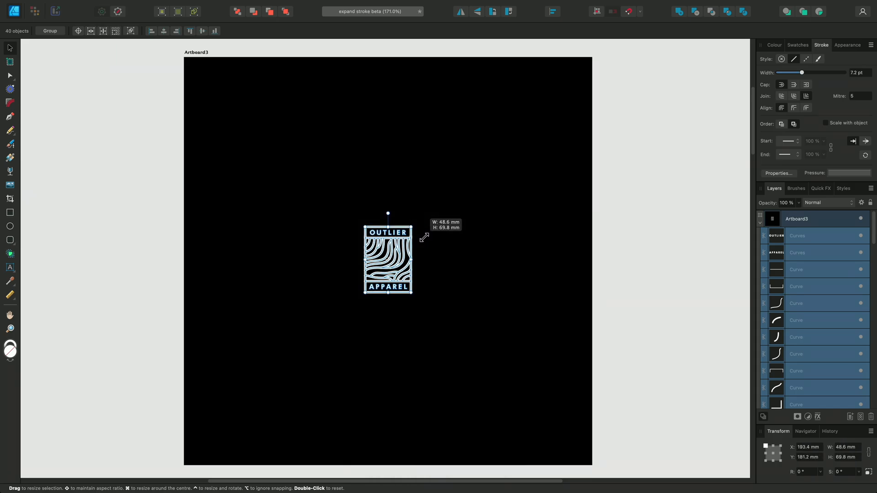
key("cmd+z")
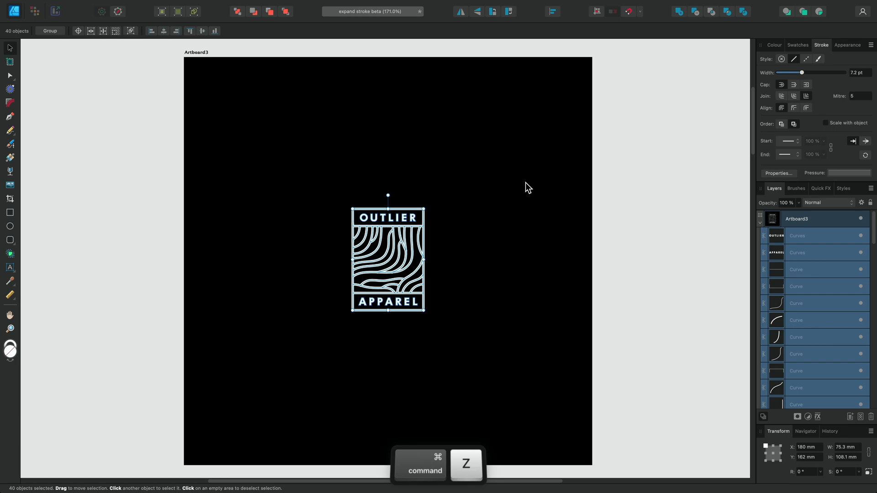
key("cmd+z")
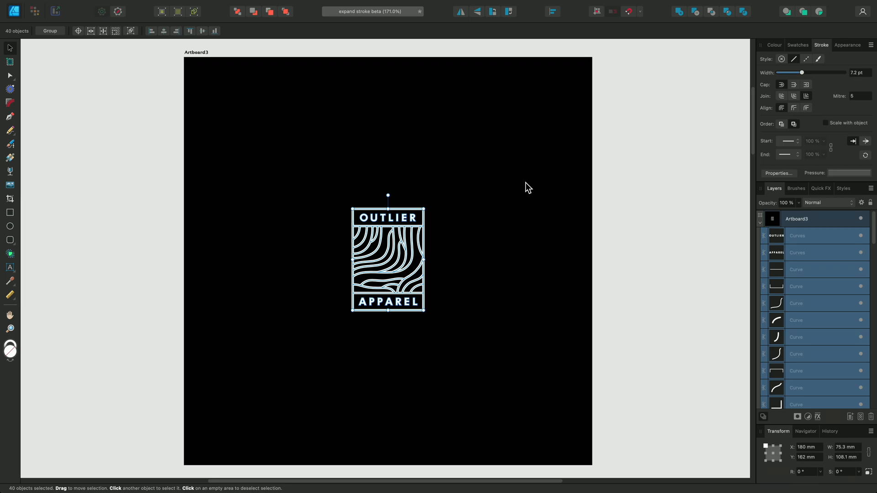
mouse_move(190, 6)
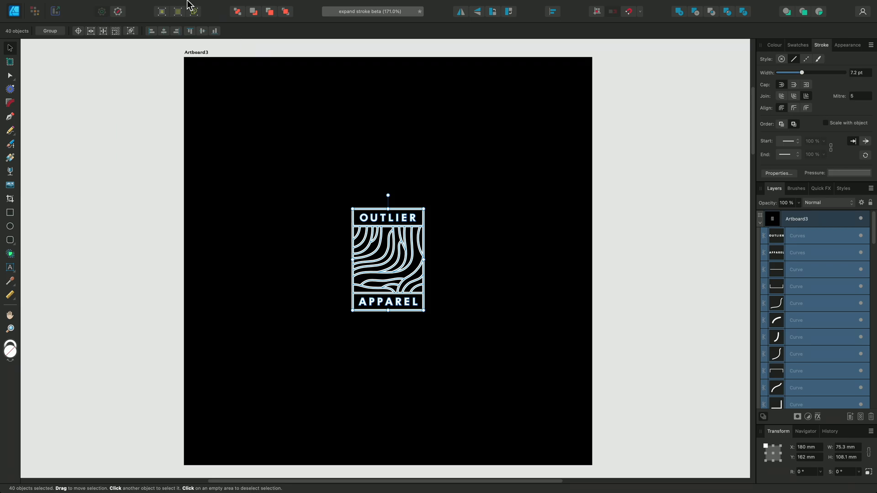
- Expand the logo's wavy-line and frame strokes into curves, then merge the logo pieces
left_click(171, 5)
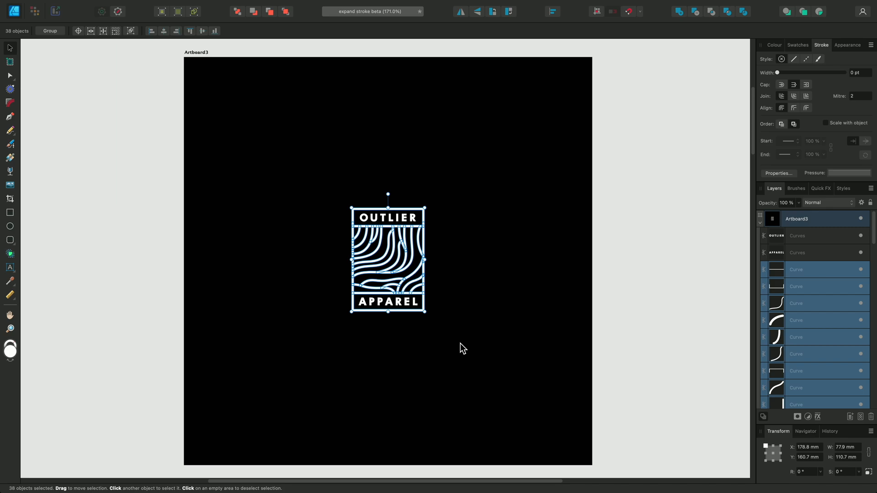
mouse_move(493, 181)
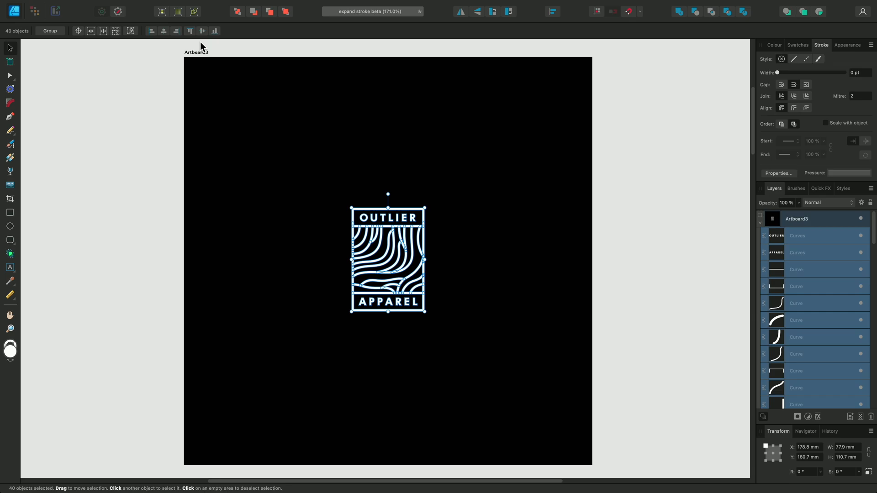
left_click(172, 5)
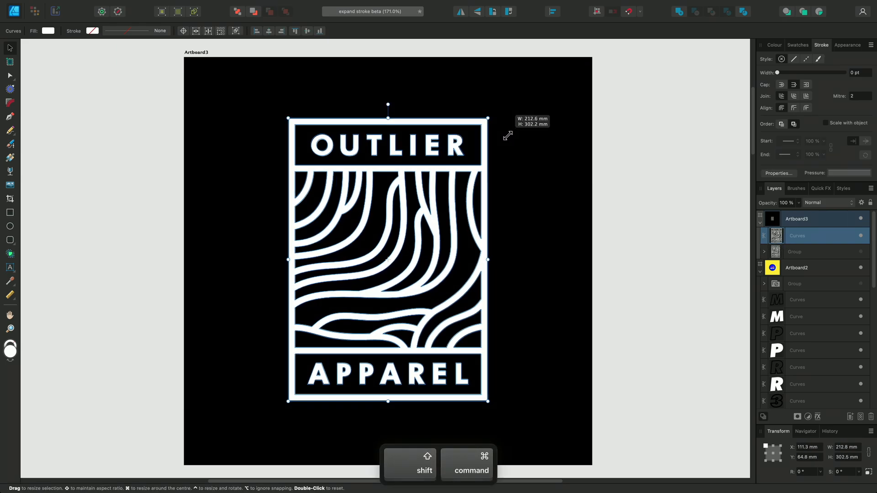
- Scale the merged logo curve up to about 227 × 323 mm
left_click_drag(486, 119, 494, 109)
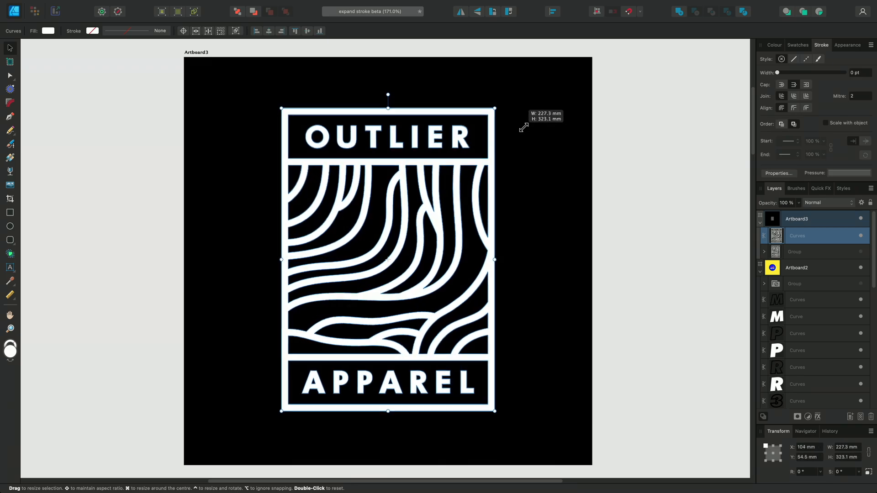